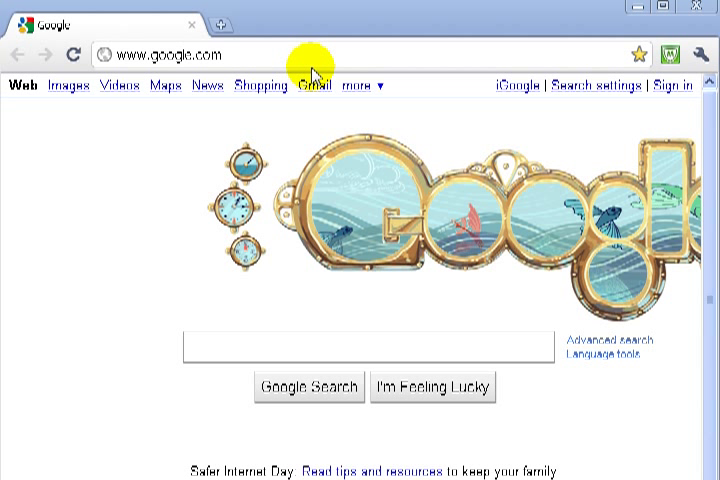
mouse_move(176, 212)
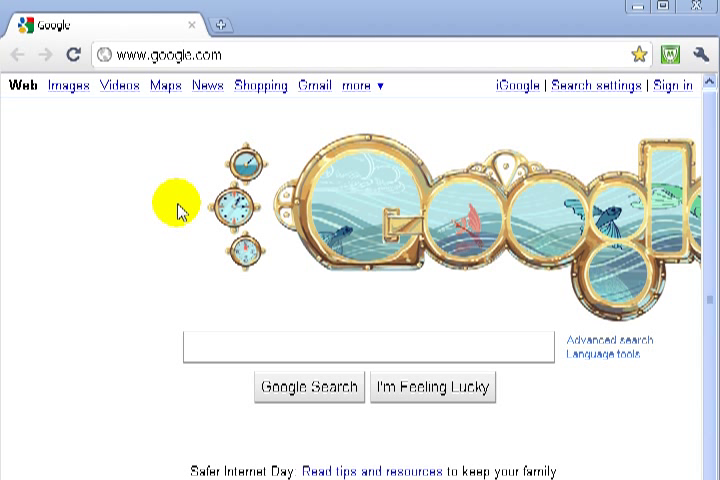
mouse_move(118, 160)
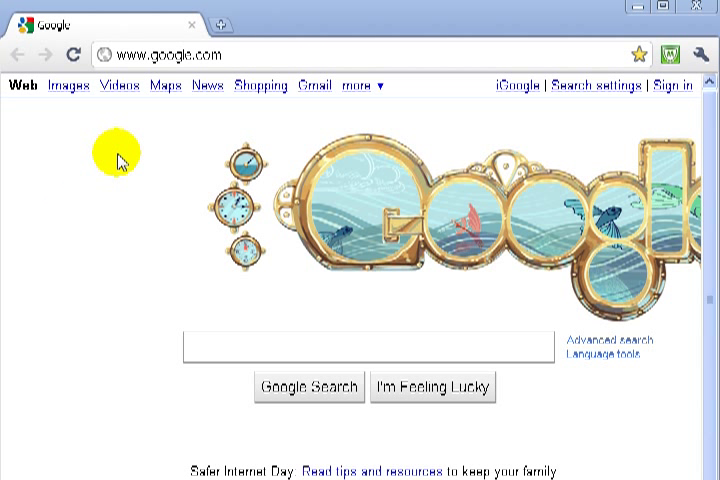
mouse_move(178, 128)
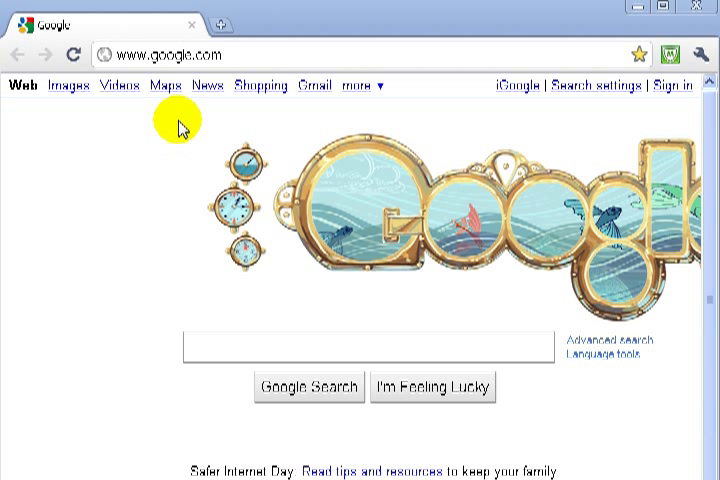
mouse_move(158, 152)
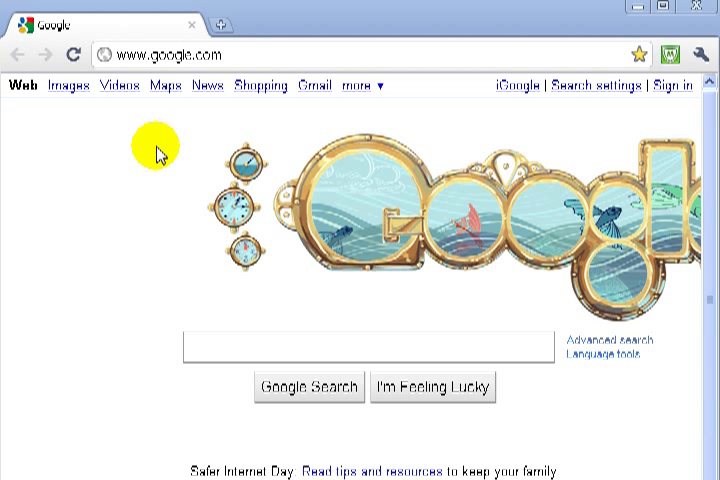
mouse_move(164, 140)
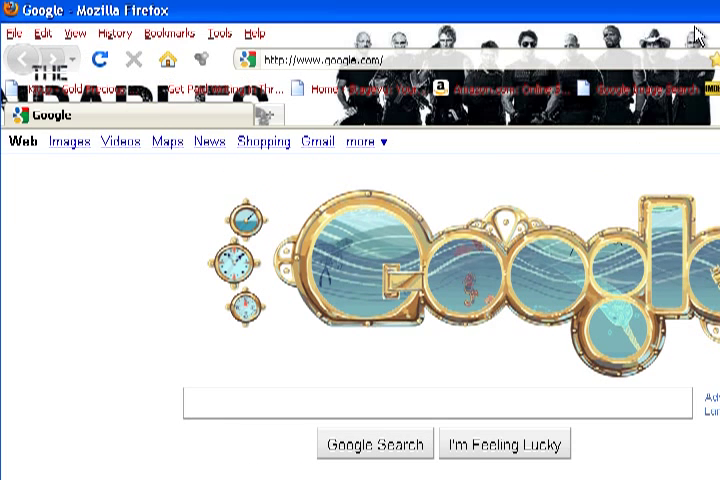
Show Firefox's Bookmarks menu with its commands and saved folders
click(184, 32)
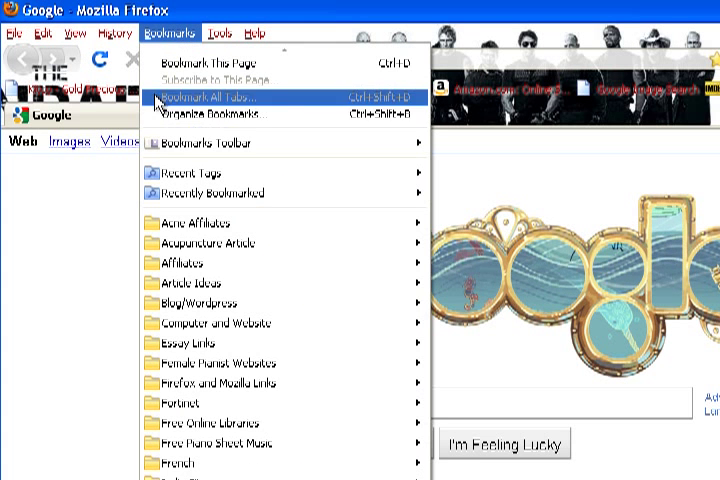
Export all Firefox bookmarks as an HTML file from the bookmarks Library
click(218, 112)
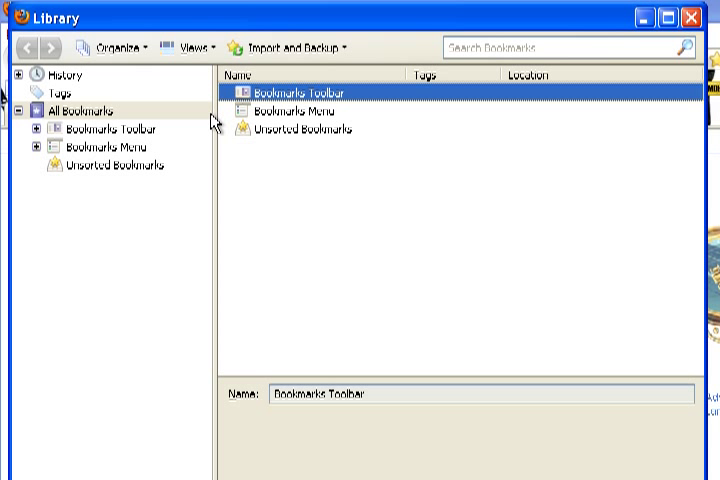
mouse_move(300, 48)
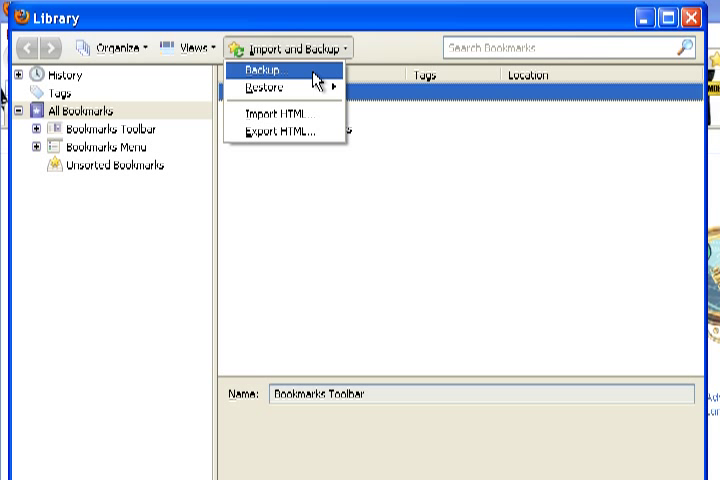
mouse_move(284, 132)
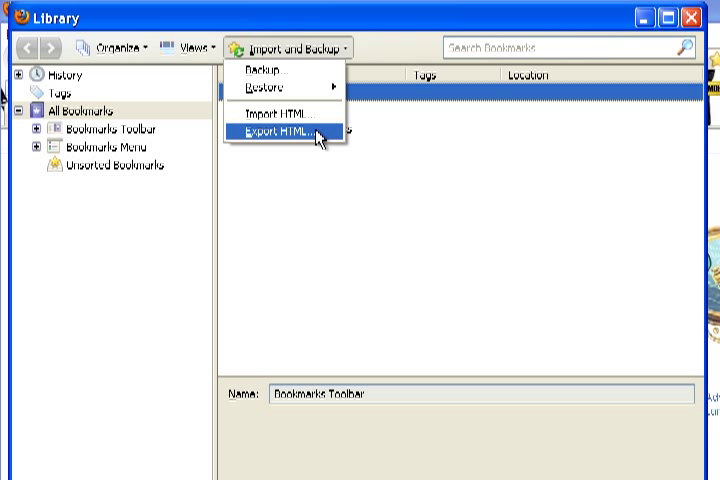
click(280, 132)
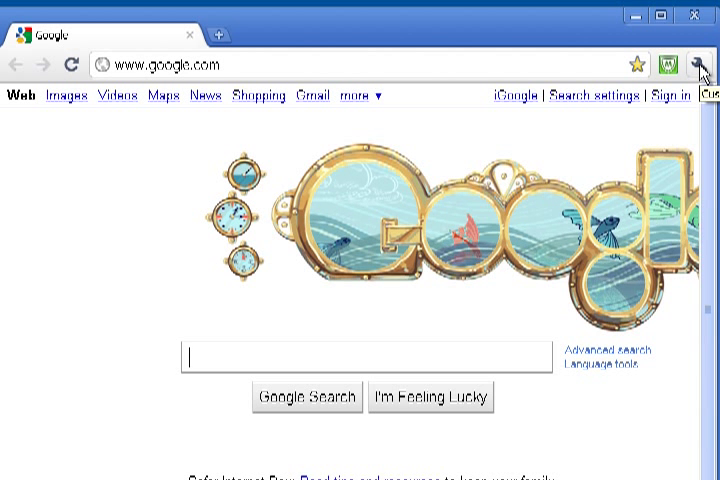
Bring up Chrome's Bookmark Manager from the wrench menu
click(700, 64)
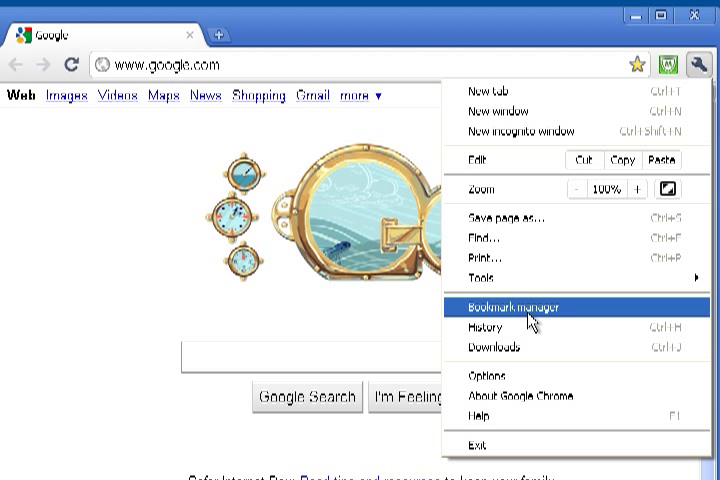
click(512, 308)
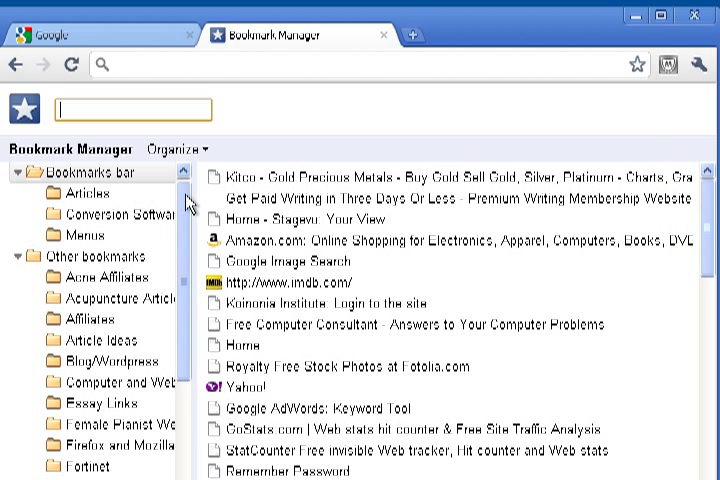
Import bookmarks.html from the Desktop so the Firefox folders appear in Chrome
click(178, 148)
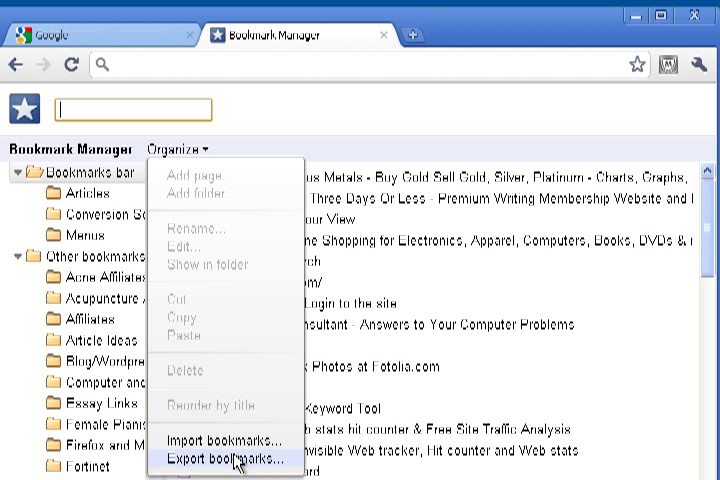
click(230, 458)
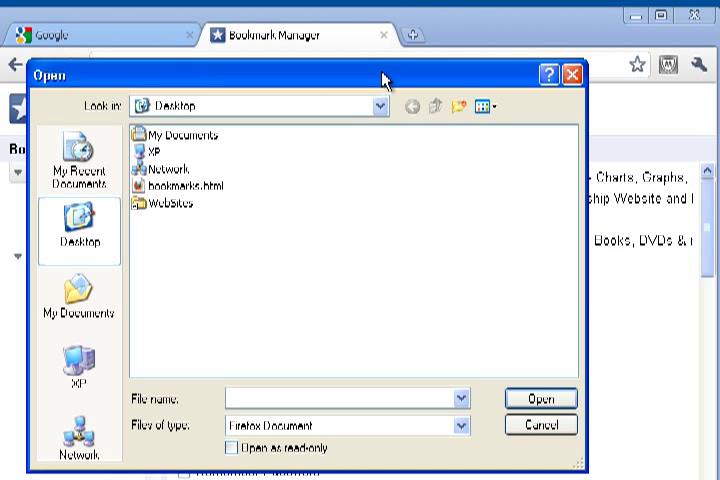
click(188, 186)
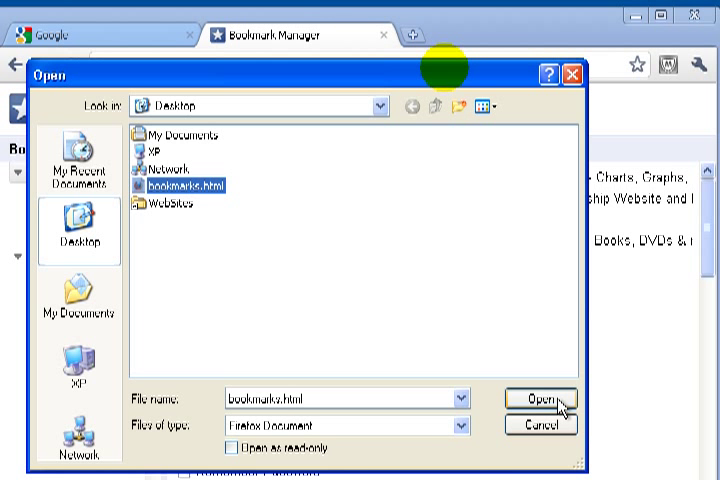
click(540, 396)
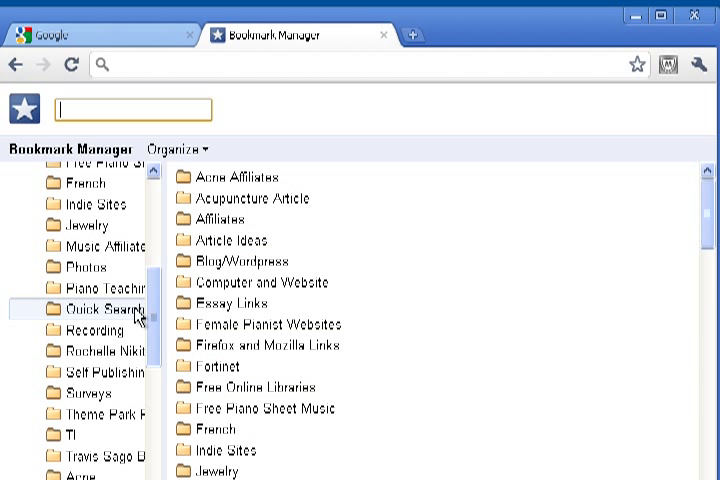